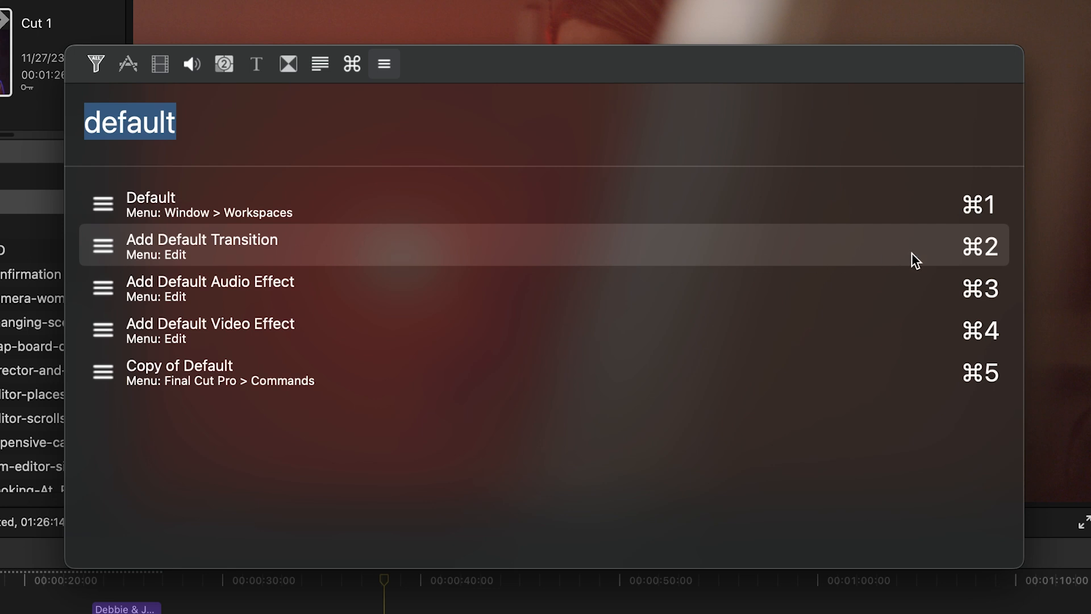
- Search the command console for 'paste attri' to find matching Final Cut Pro commands
text(paste attri)
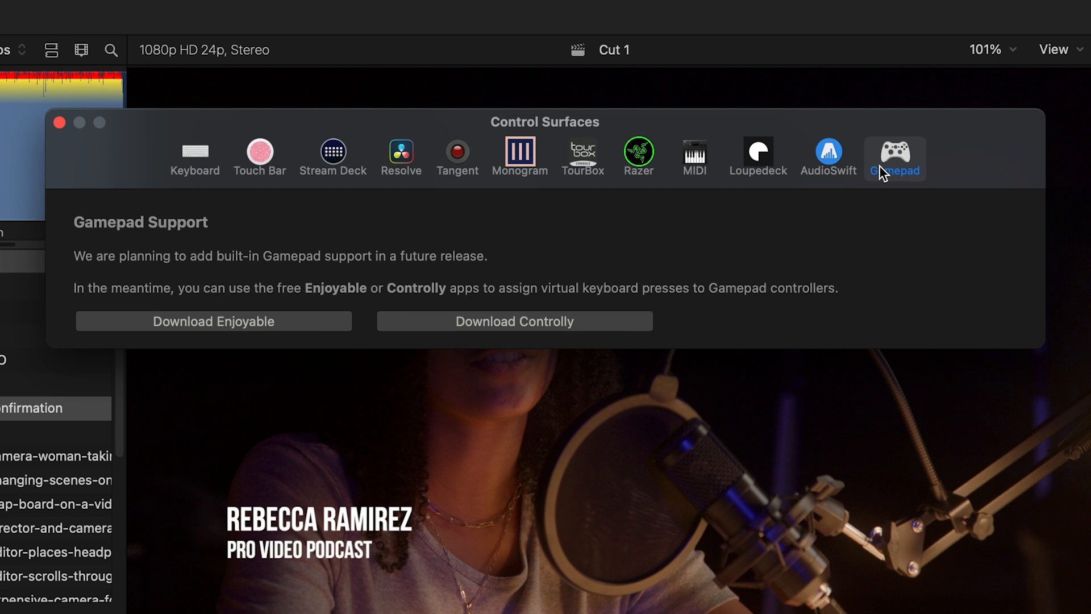
- Show the TourBox device settings for Final Cut Pro
click(583, 153)
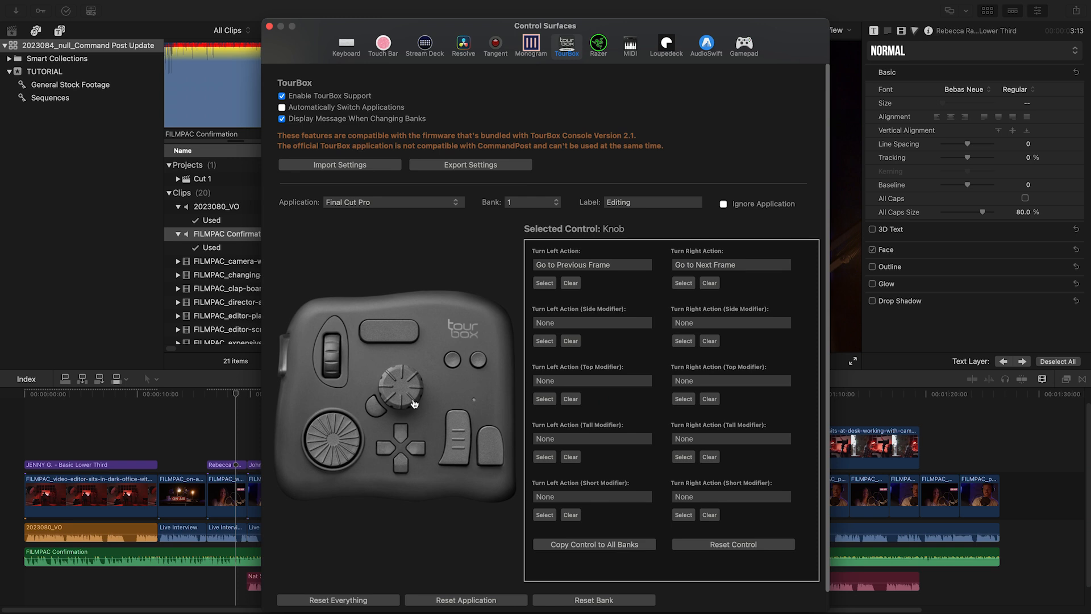
- Select the TourBox knob to view its Turn Left and Turn Right frame-step actions
click(456, 444)
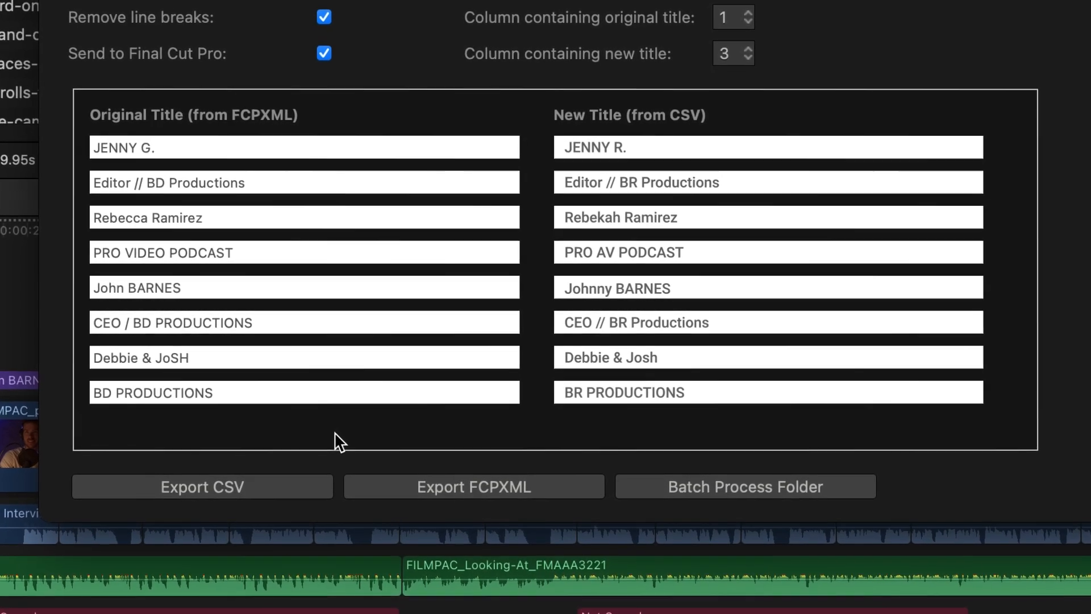
- Scroll down the Original Title and New Title list to the export buttons
scroll(down, 3)
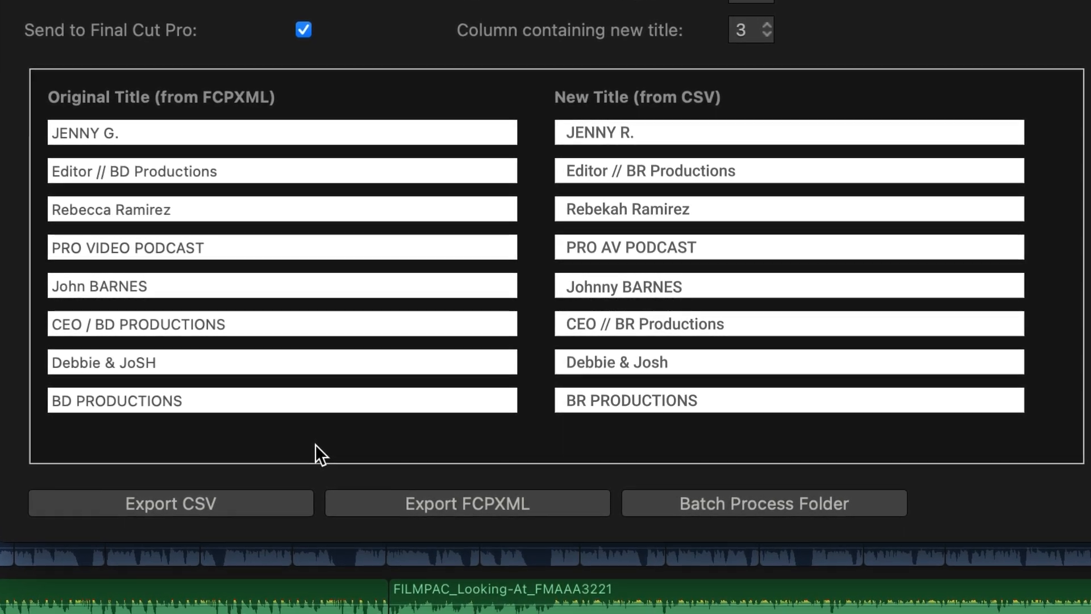